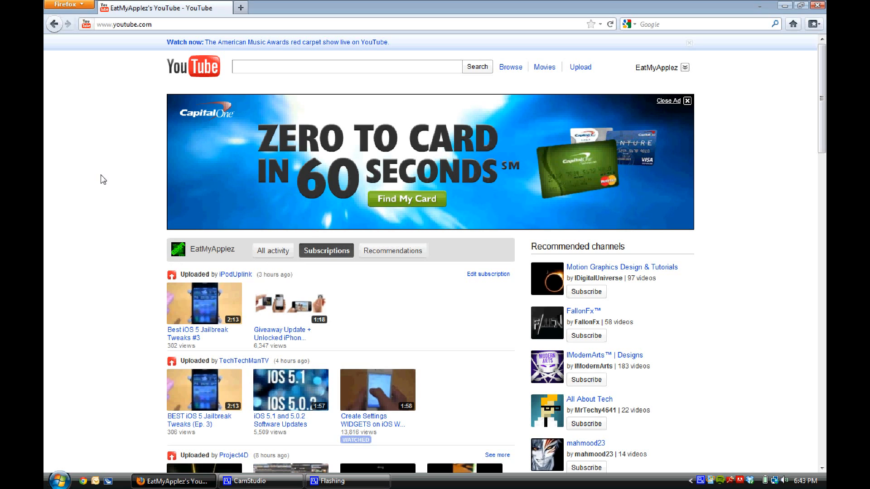
Open the developer console with F12 above the YouTube homepage.
{"action": "key", "text": "F12"}
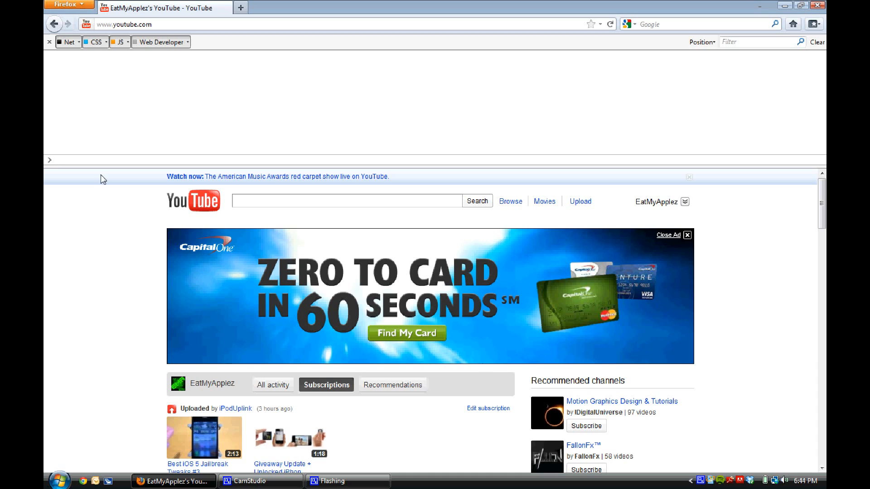
Paste and run the document.cookie command setting the VISITOR_INFO1_LIVE cookie.
{"action": "right_click", "coordinate": [89, 163]}
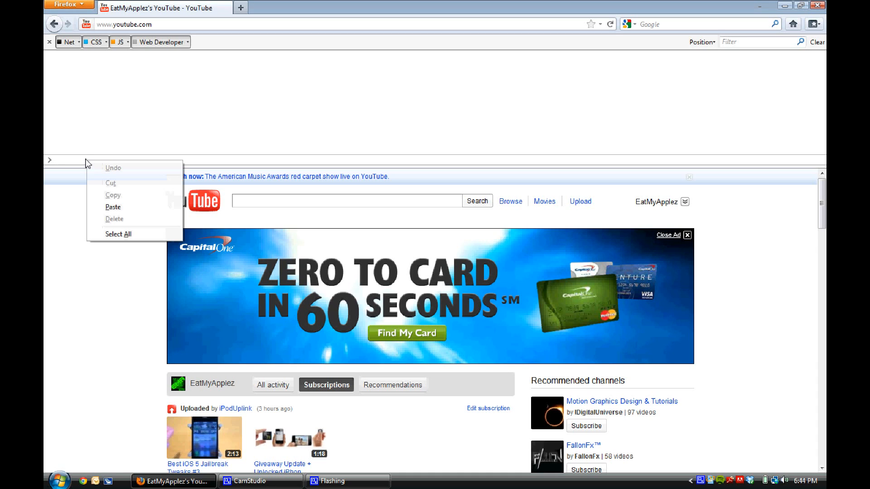
{"action": "left_click", "coordinate": [114, 207]}
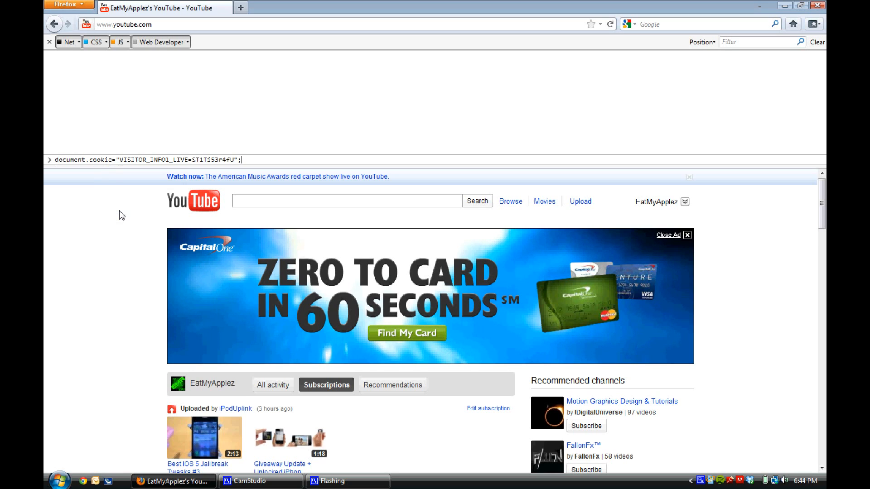
{"action": "key", "text": "Return"}
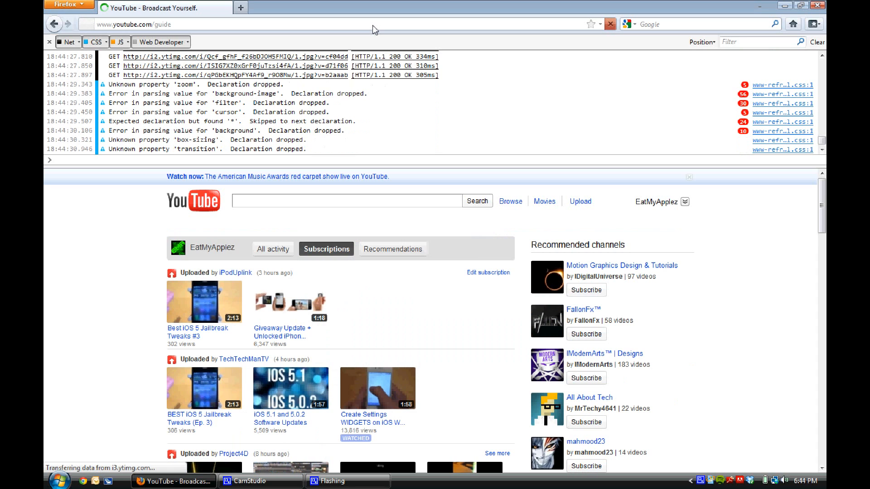
Check the loaded guide layout's dark sidebar and Subscriptions feed, then close the console.
{"action": "scroll", "scroll_direction": "down", "scroll_amount": 3}
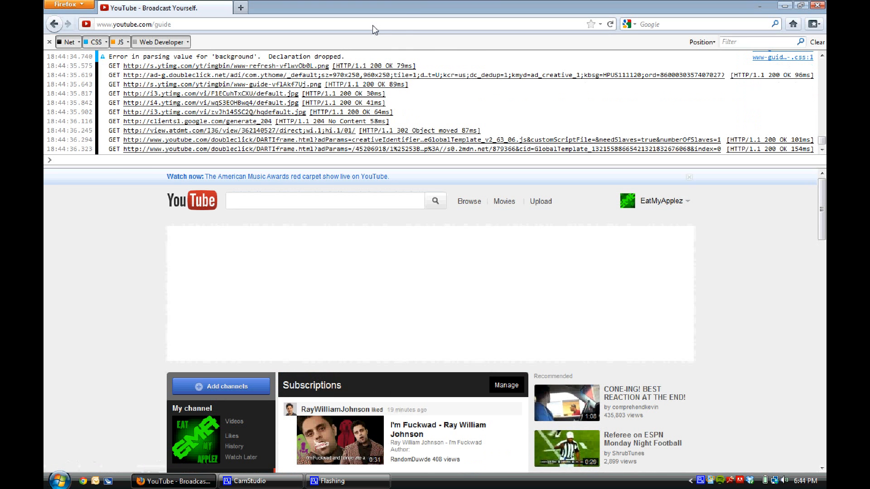
{"action": "mouse_move", "coordinate": [772, 193]}
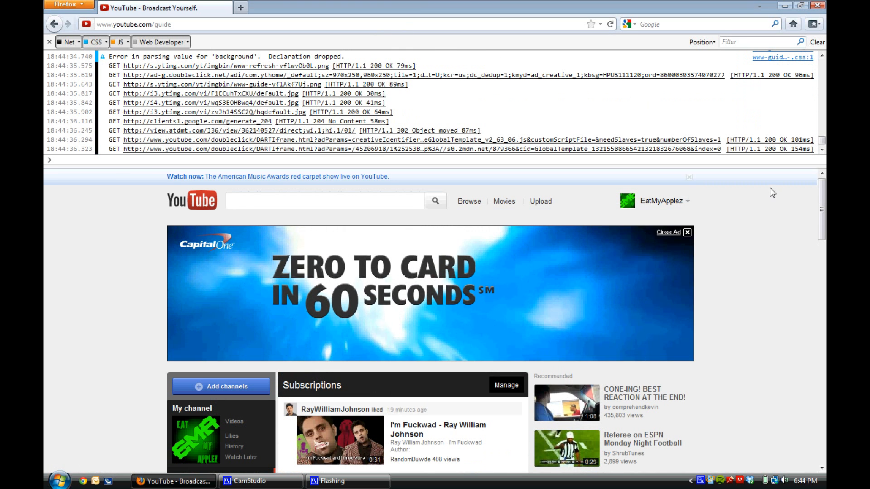
{"action": "left_click", "coordinate": [49, 42]}
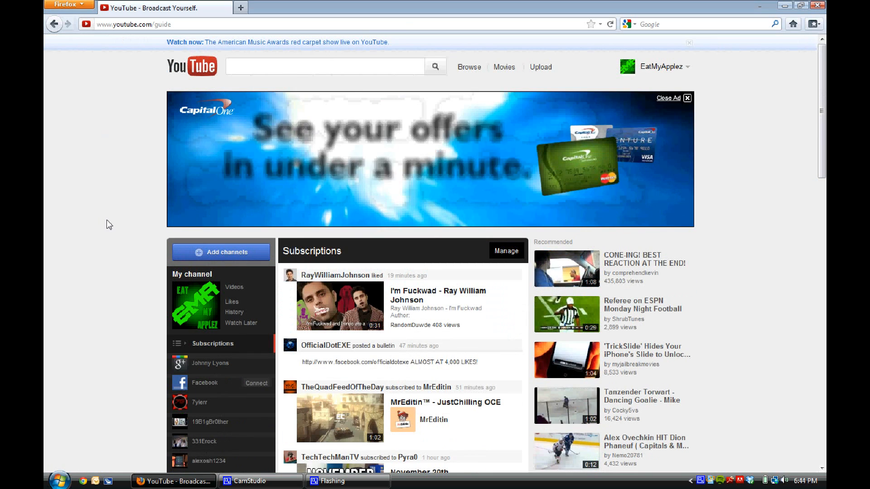
{"action": "scroll", "scroll_direction": "down", "scroll_amount": 3}
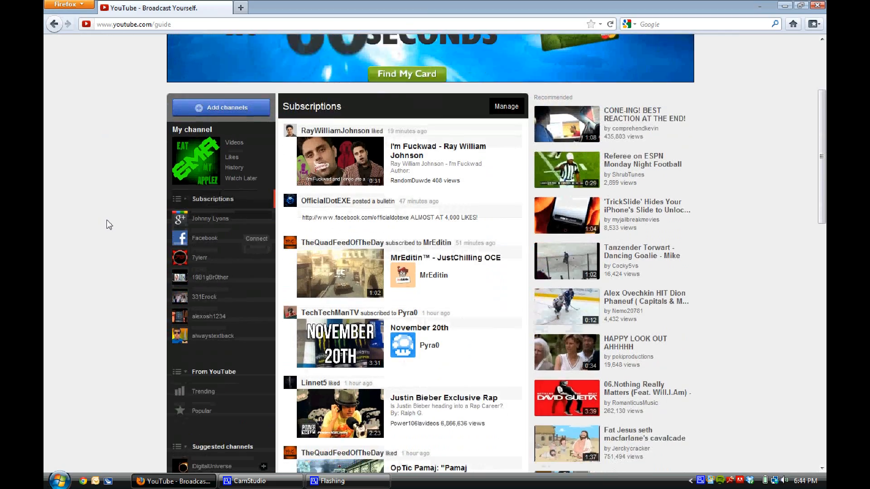
{"action": "scroll", "scroll_direction": "down", "scroll_amount": 3}
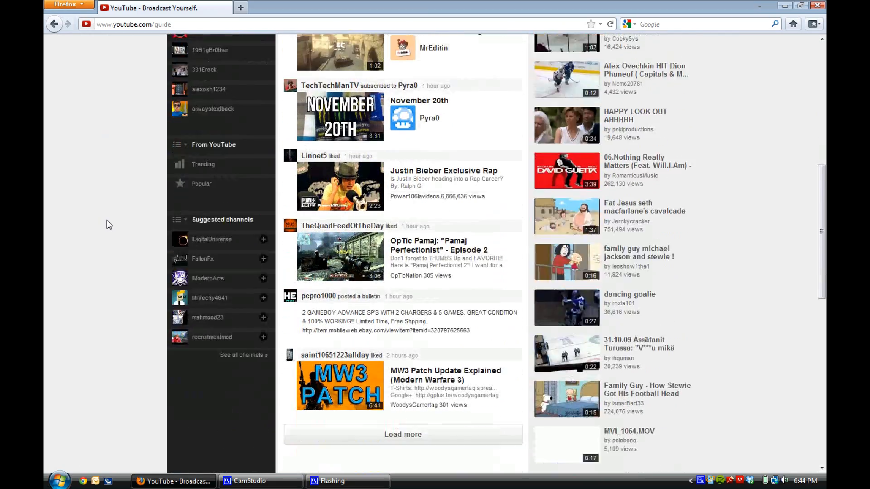
{"action": "scroll", "scroll_direction": "up", "scroll_amount": 3}
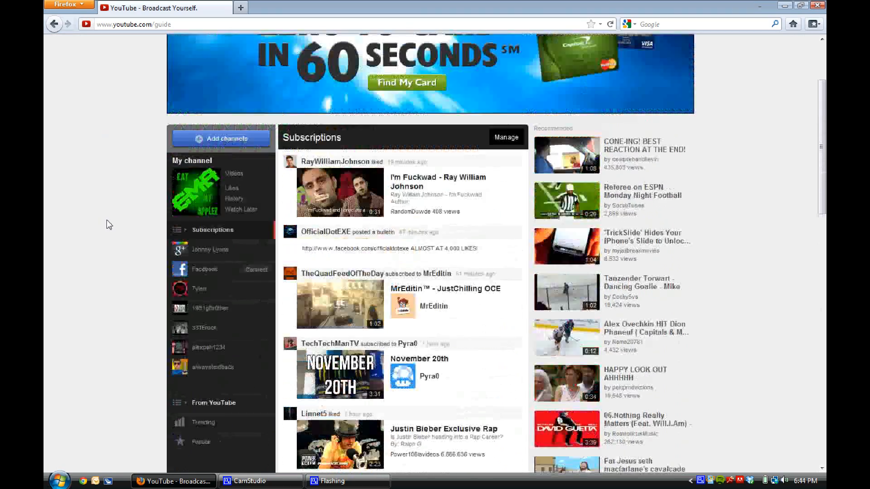
{"action": "scroll", "scroll_direction": "up", "scroll_amount": 3}
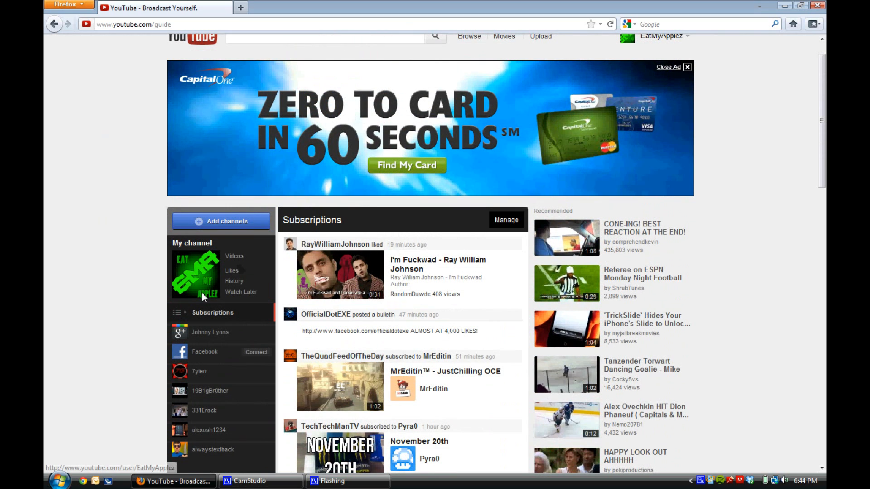
{"action": "mouse_move", "coordinate": [211, 344]}
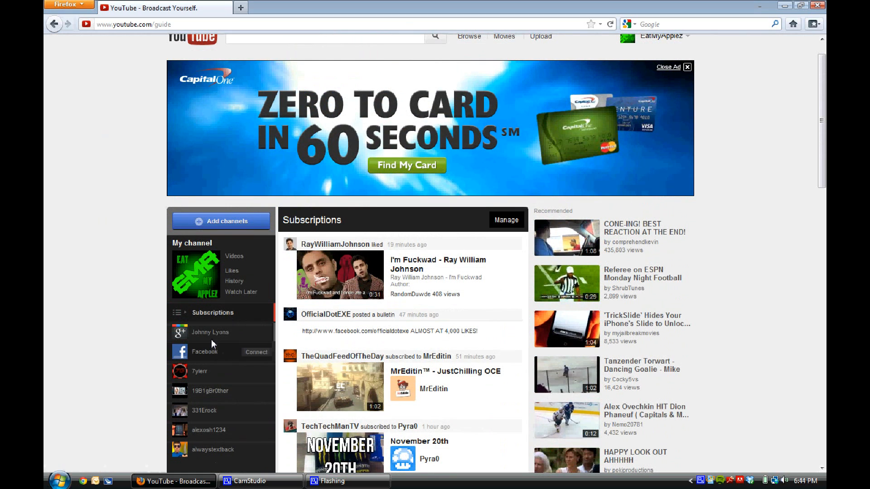
{"action": "mouse_move", "coordinate": [109, 309]}
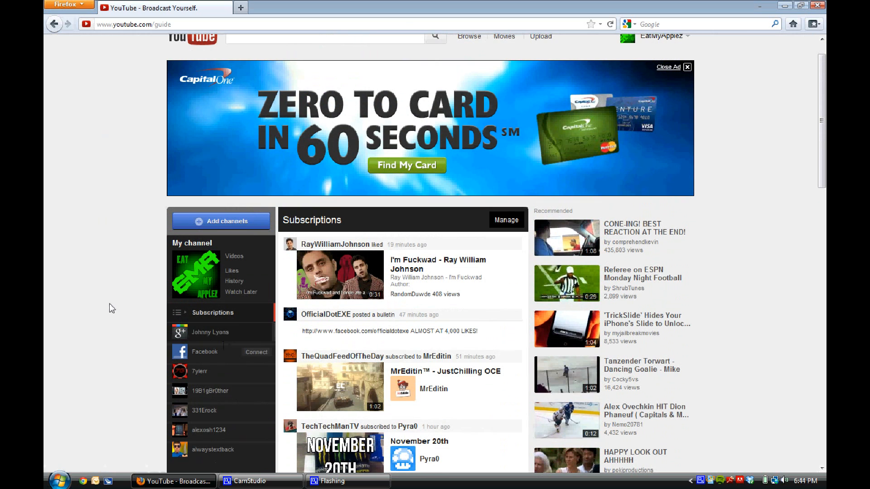
{"action": "scroll", "scroll_direction": "down", "scroll_amount": 3}
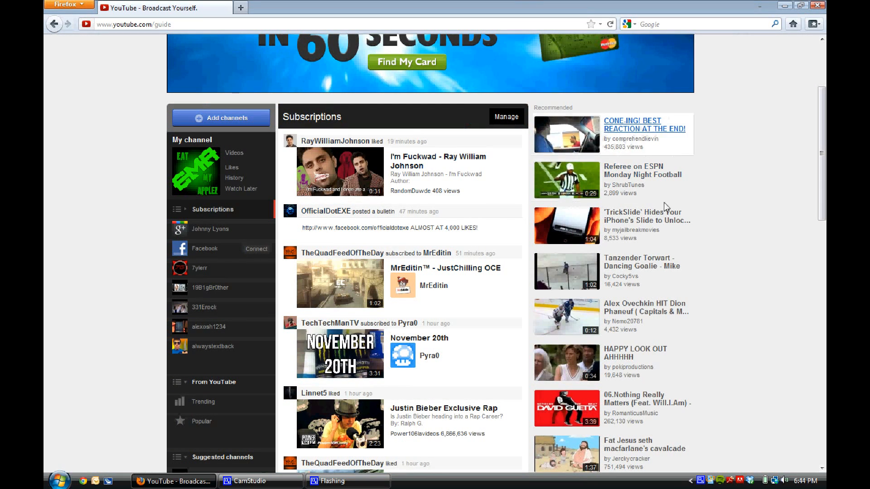
{"action": "scroll", "scroll_direction": "down", "scroll_amount": 3}
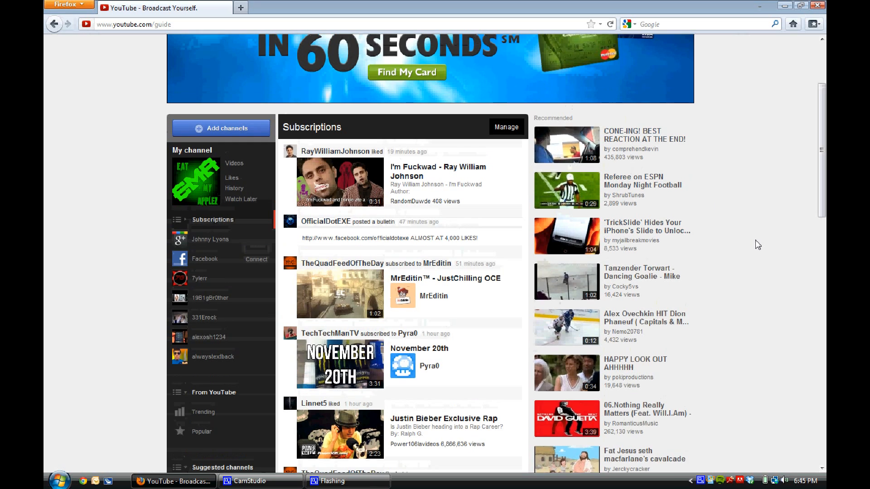
{"action": "scroll", "scroll_direction": "up", "scroll_amount": 3}
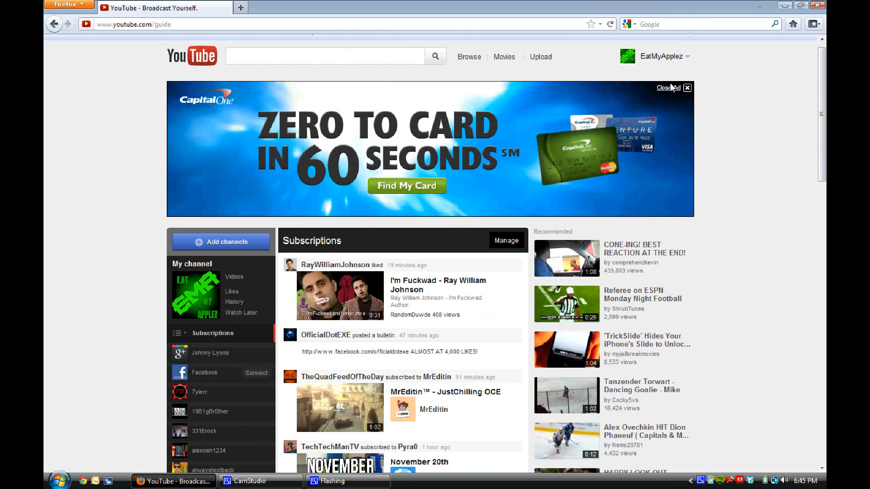
Close the credit card banner ad and scroll through suggested channels and subscriptions.
{"action": "left_click", "coordinate": [686, 87]}
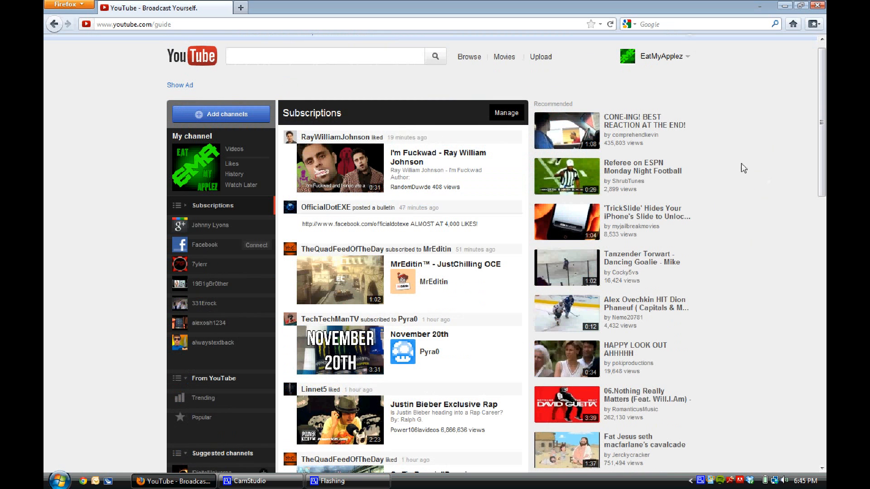
{"action": "mouse_move", "coordinate": [760, 127]}
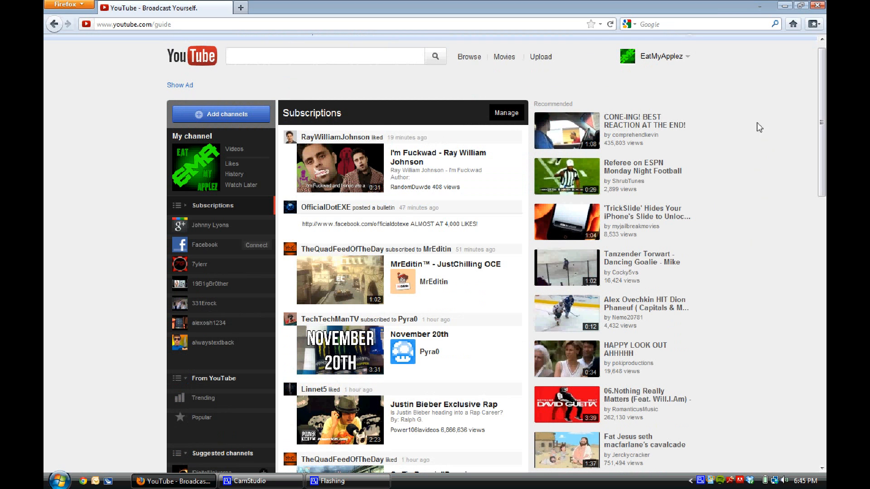
{"action": "scroll", "scroll_direction": "down", "scroll_amount": 3}
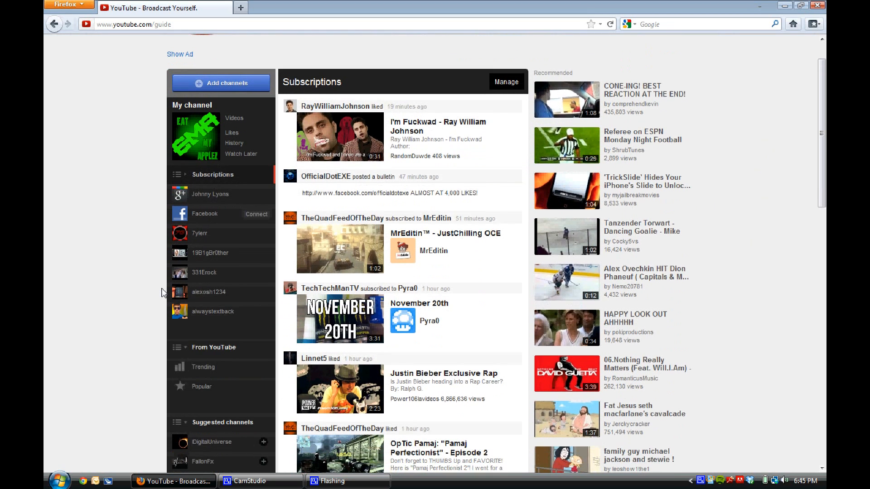
{"action": "scroll", "scroll_direction": "down", "scroll_amount": 3}
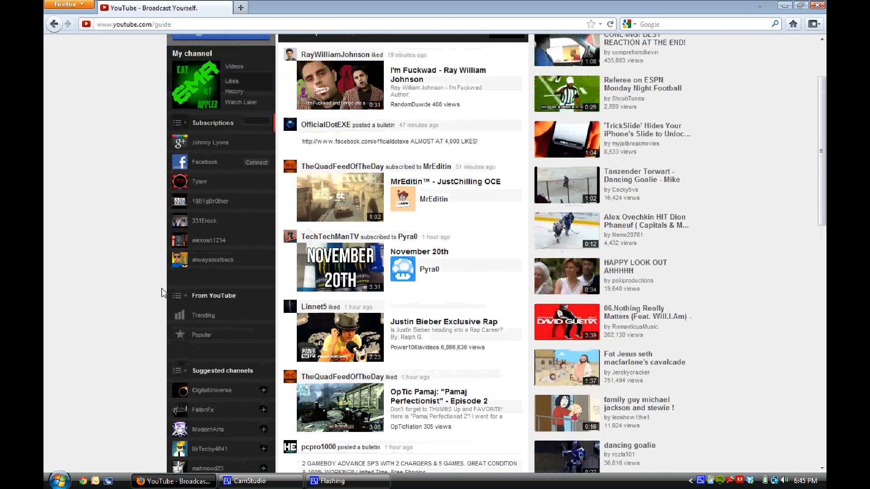